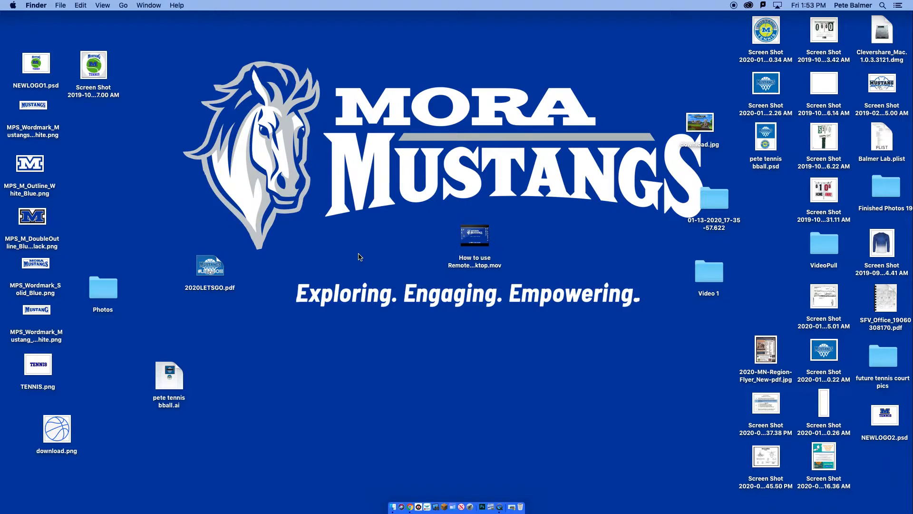
mouse_move(13, 13)
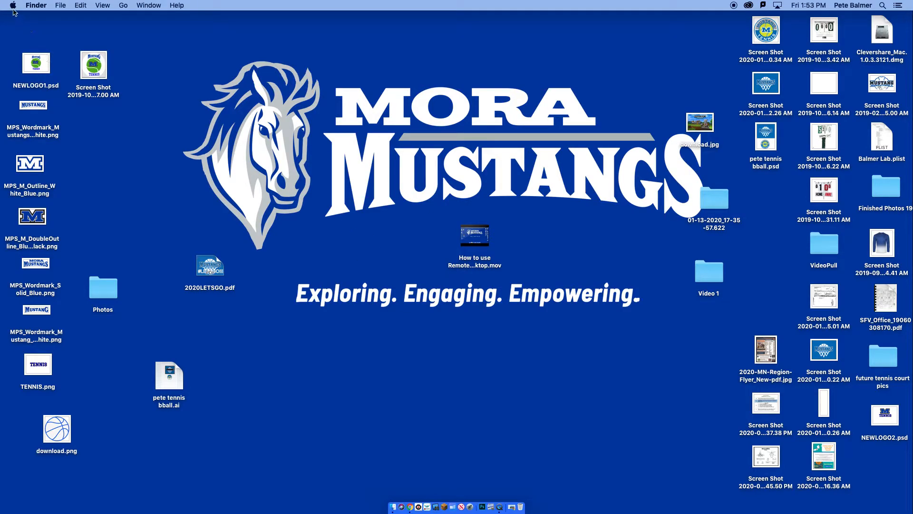
- Launch System Preferences from the Apple menu
left_click(13, 6)
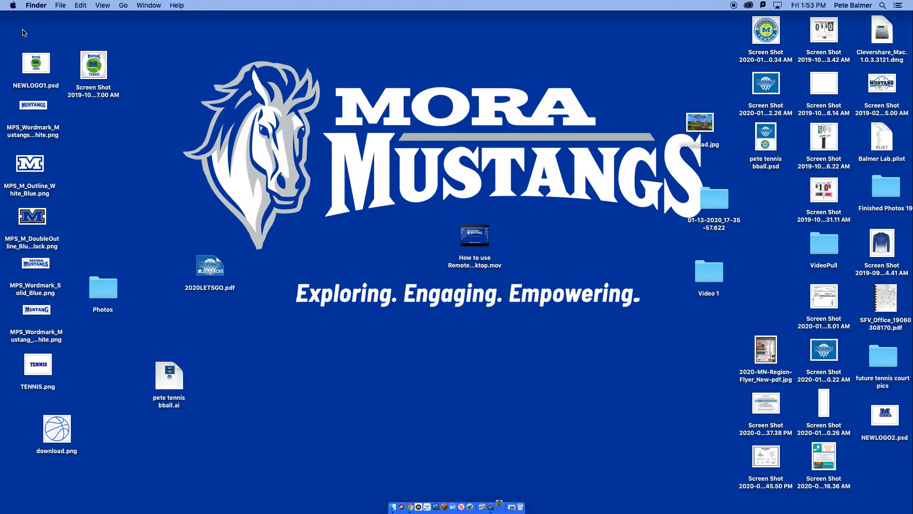
left_click(499, 506)
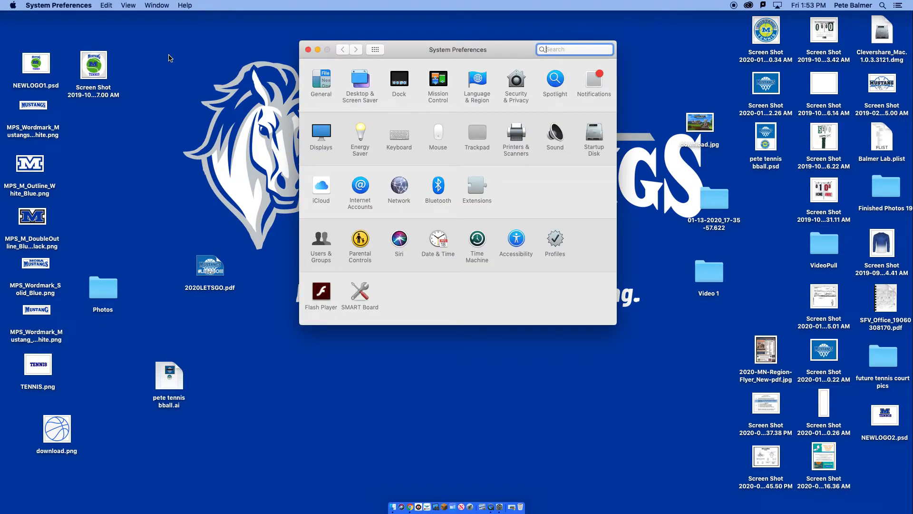
mouse_move(380, 132)
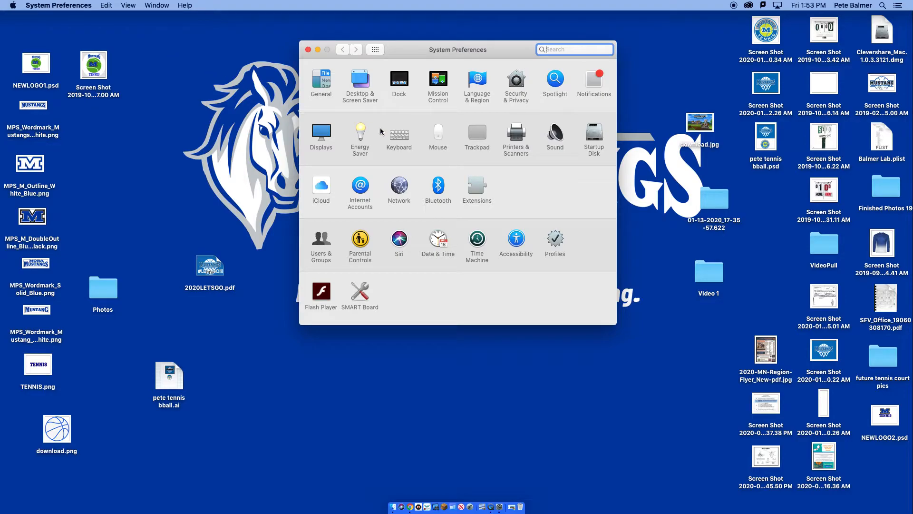
mouse_move(438, 132)
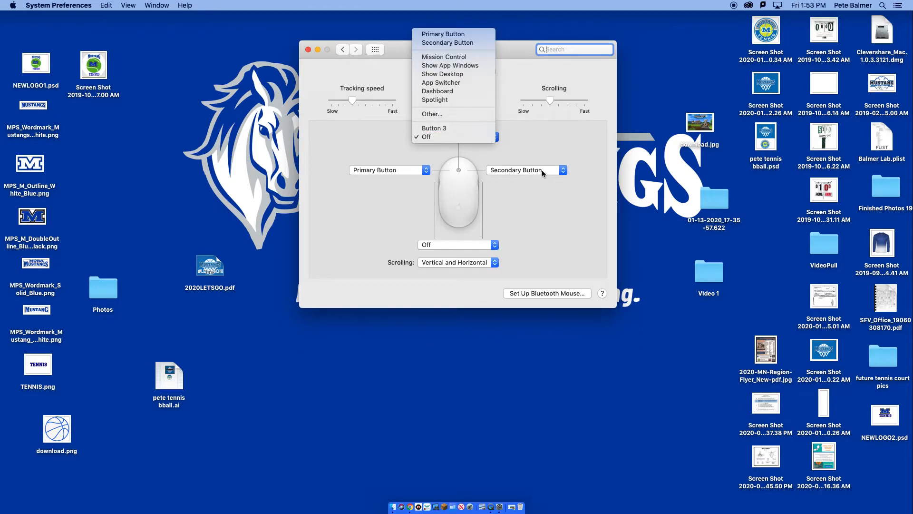
mouse_move(529, 175)
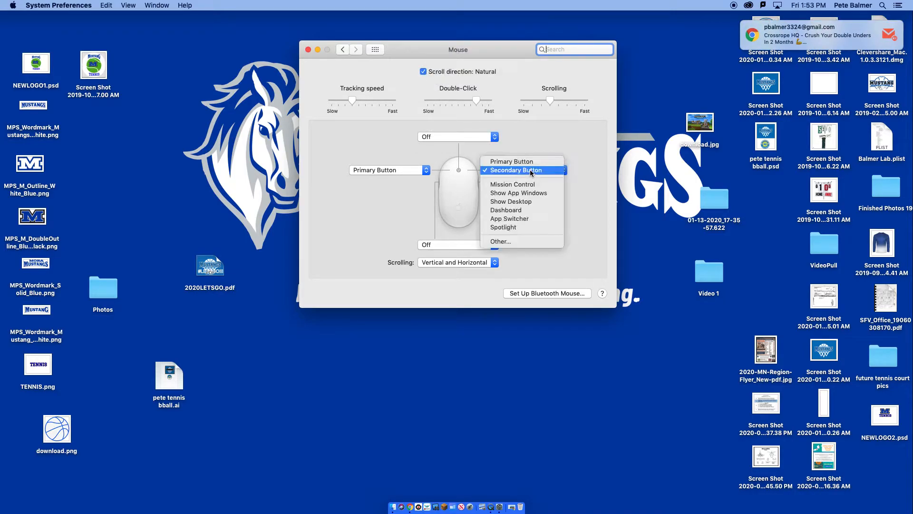
mouse_move(546, 171)
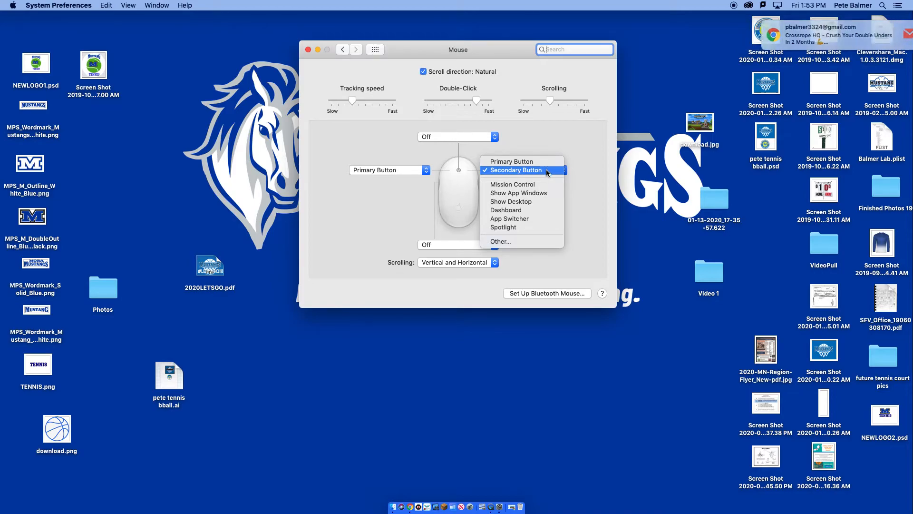
- Assign the right mouse button to Secondary Button in the Mouse pane
left_click(515, 170)
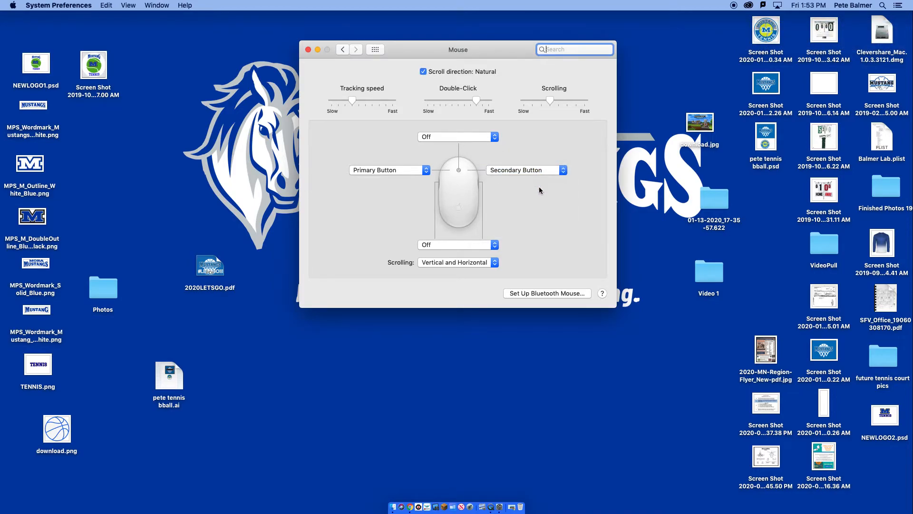
mouse_move(548, 204)
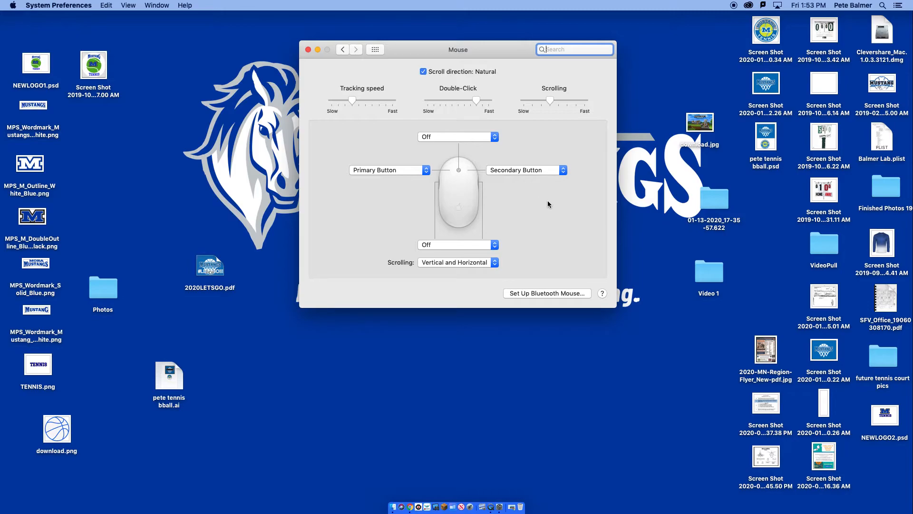
mouse_move(590, 181)
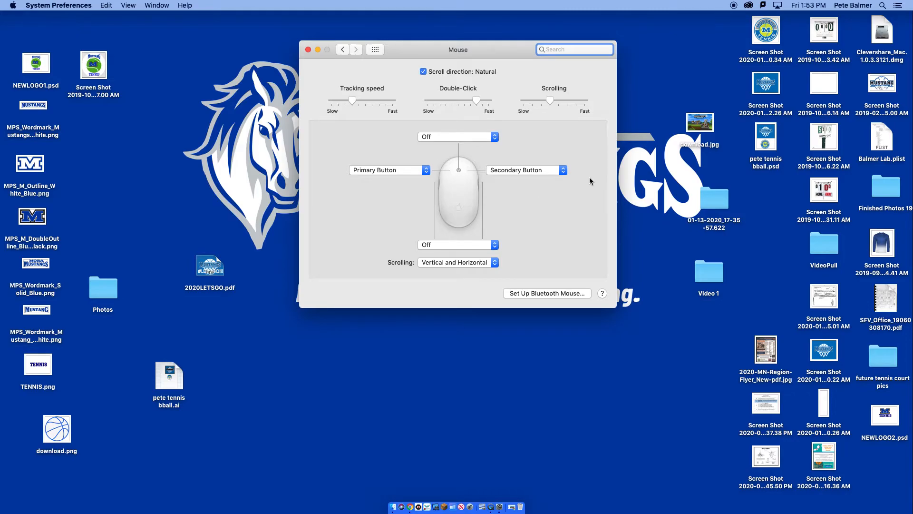
mouse_move(299, 80)
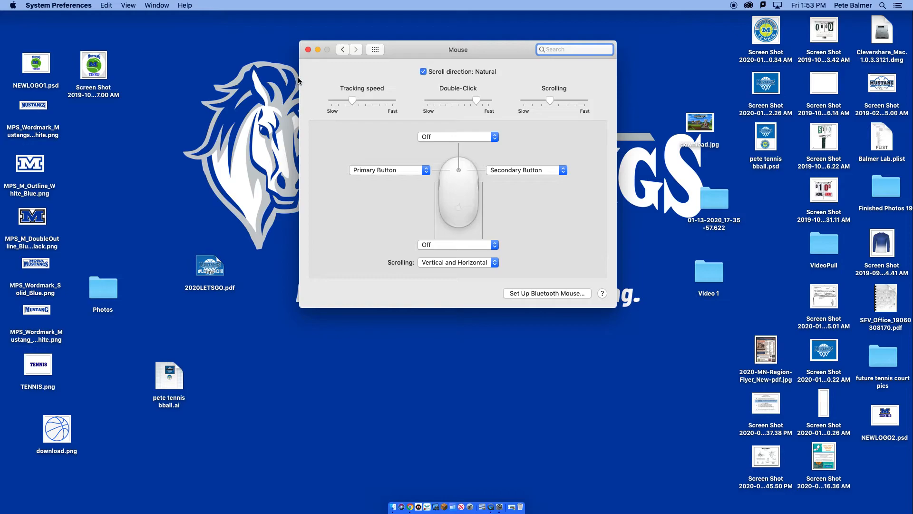
mouse_move(311, 55)
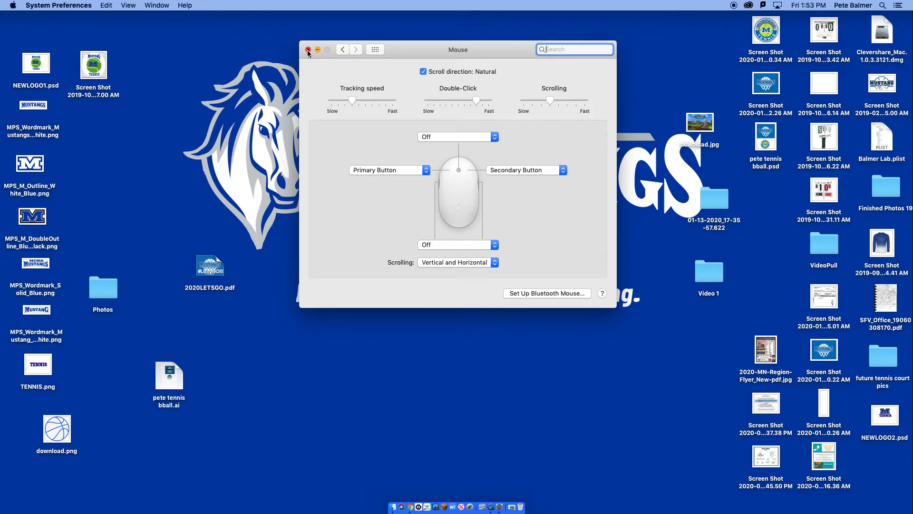
- Close the Mouse settings window, keeping the secondary-click setting
left_click(308, 49)
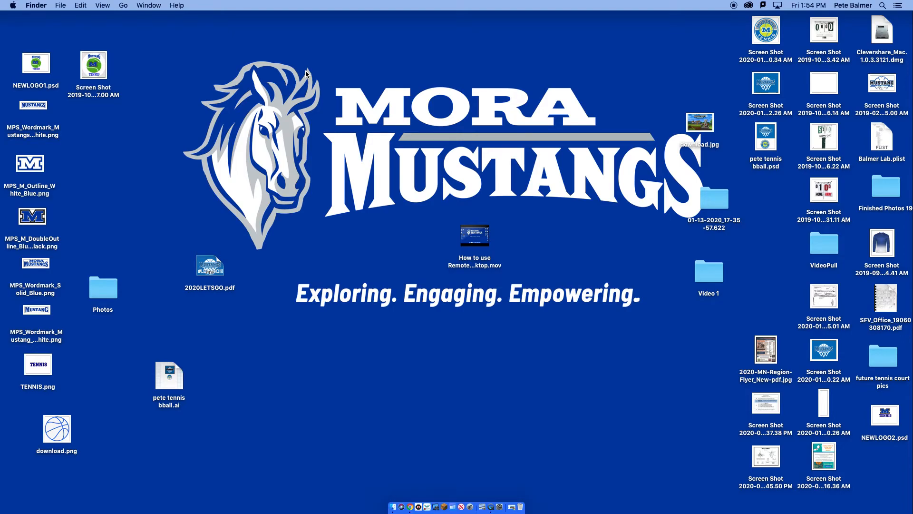
mouse_move(8, 9)
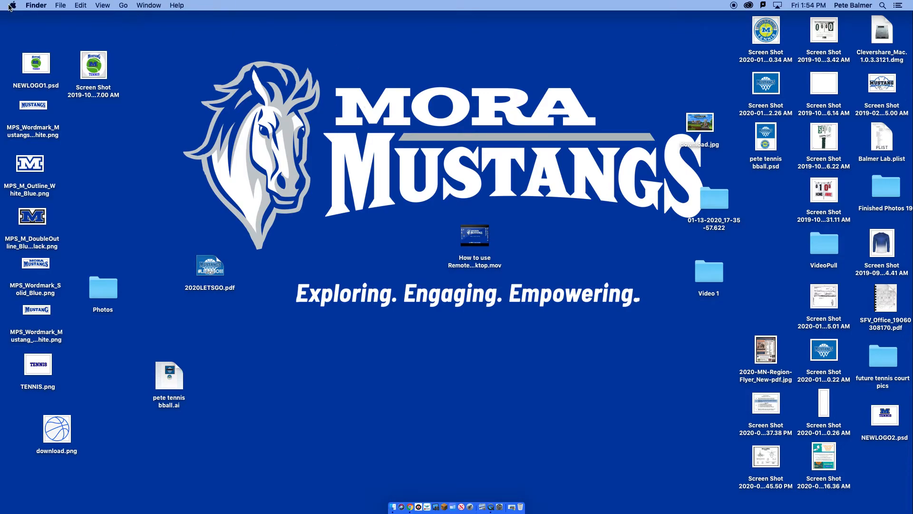
mouse_move(60, 53)
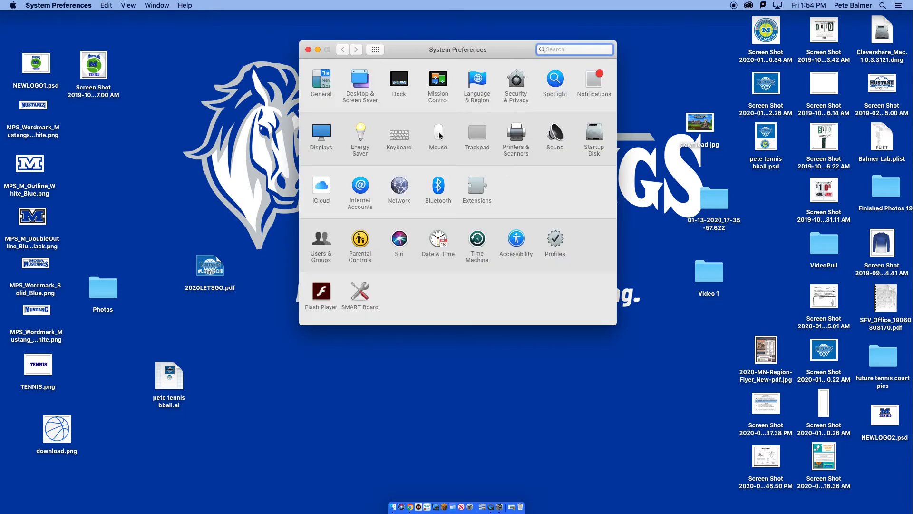
- Reopen Mouse, confirm the right button as Secondary Button, and close the window
left_click(438, 134)
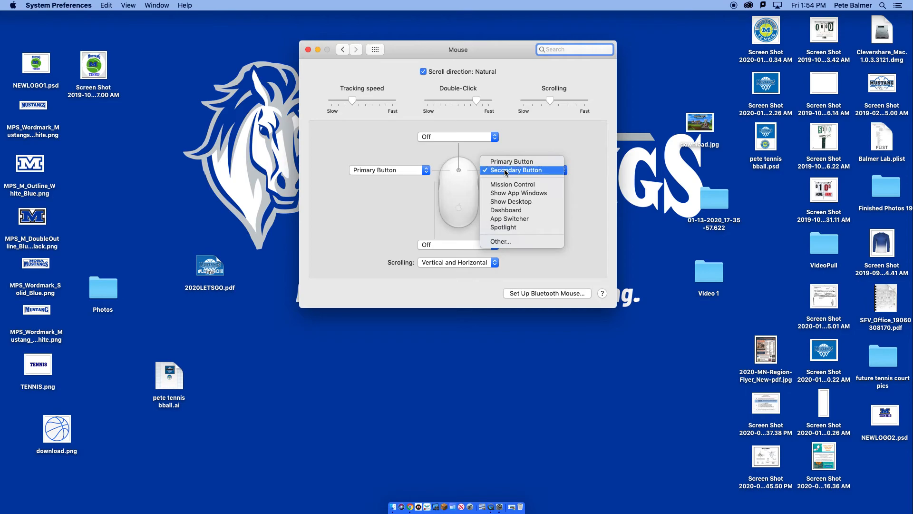
left_click(514, 169)
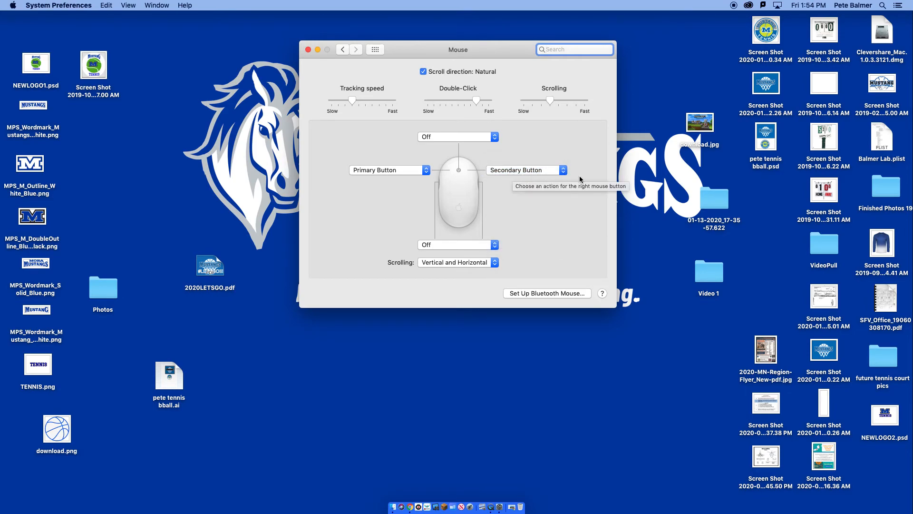
mouse_move(582, 150)
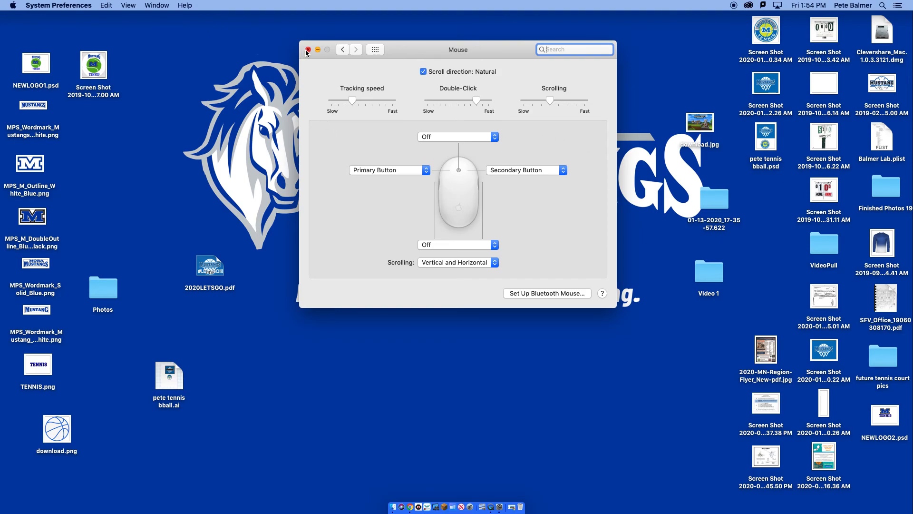
left_click(306, 49)
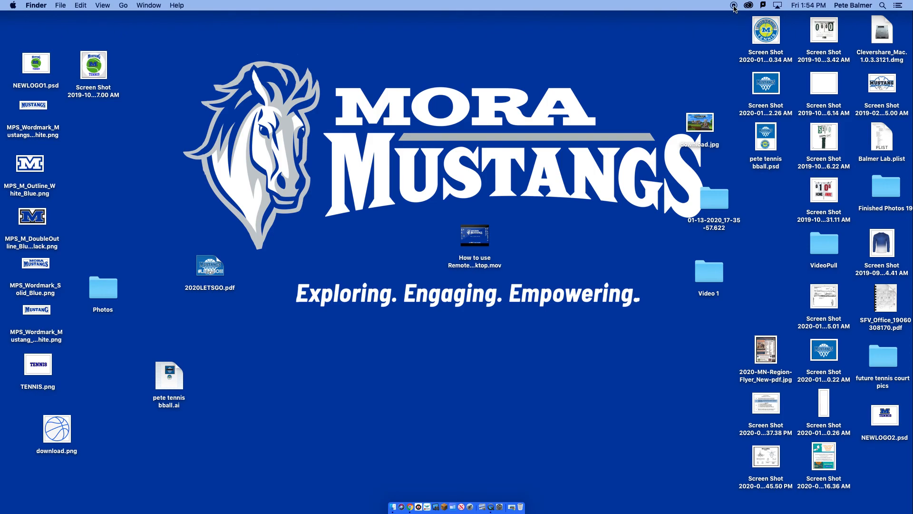